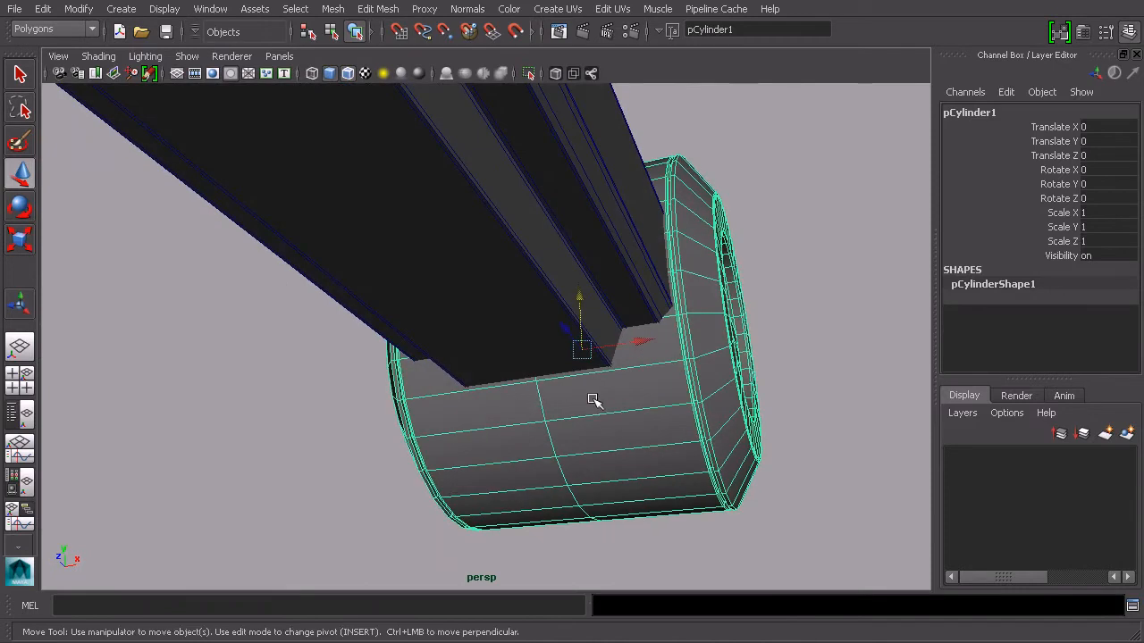
- Bevel pCylinder1's edges with offset 0.4 and orbit to inspect the beveled rims
drag(596, 400, 540, 419)
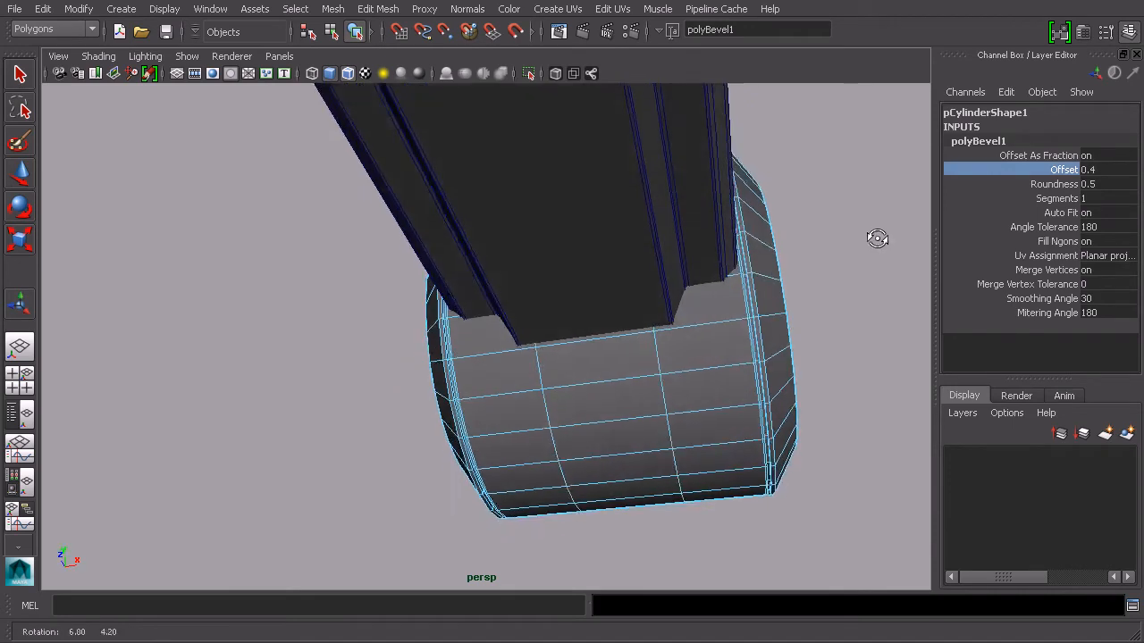
drag(877, 239, 697, 313)
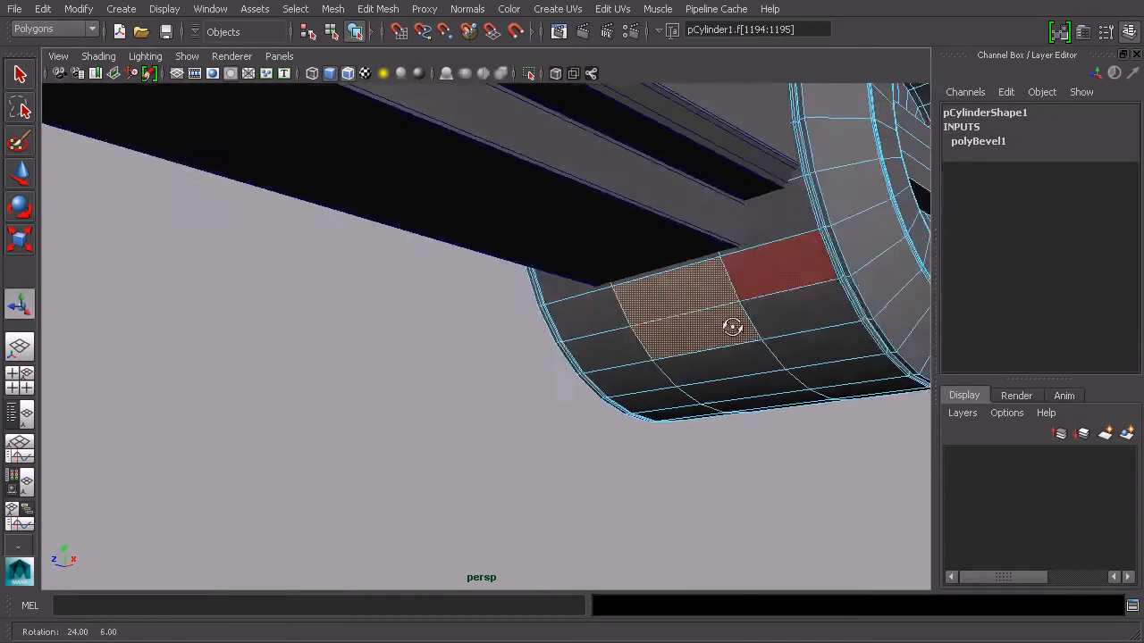
- Extrude the two selected underside faces, pulling them along Z beneath the barrel
click(377, 9)
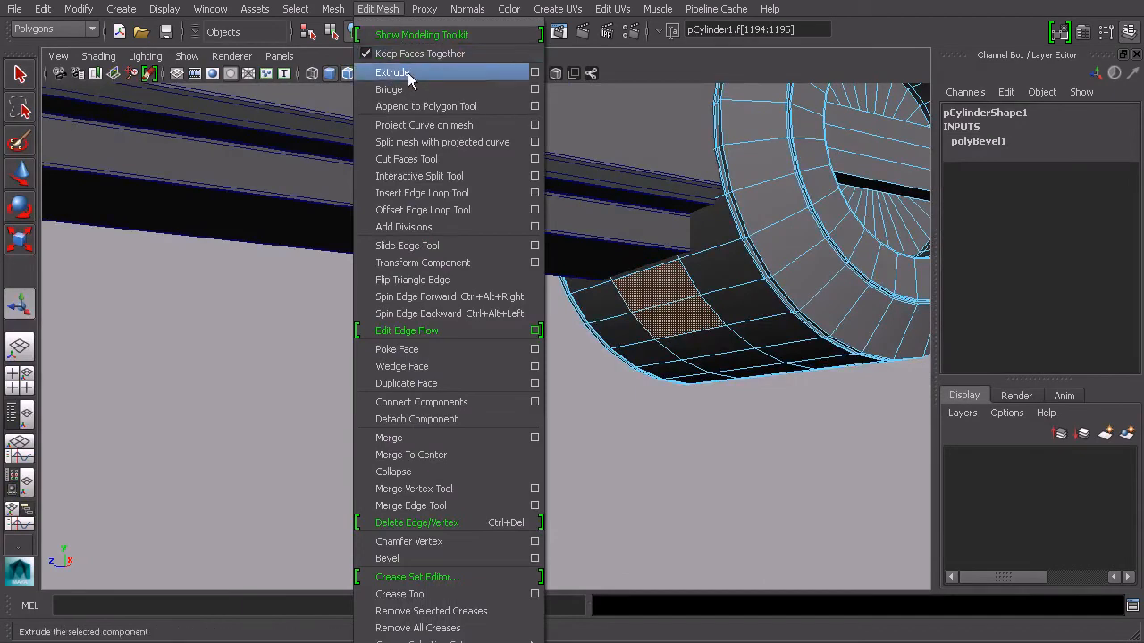
click(391, 72)
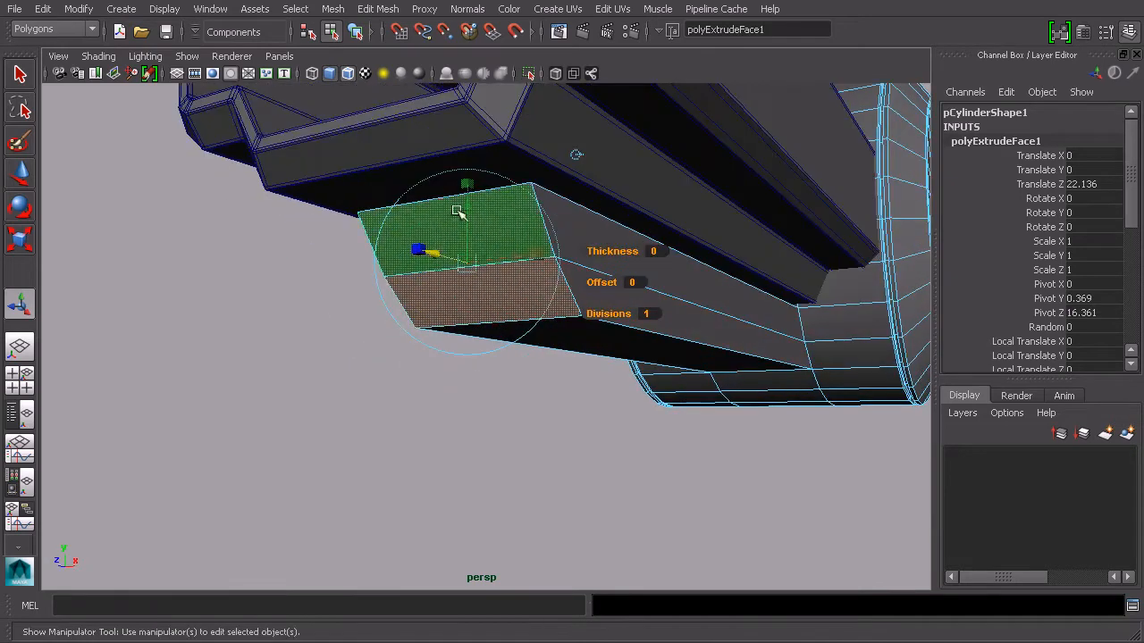
click(378, 9)
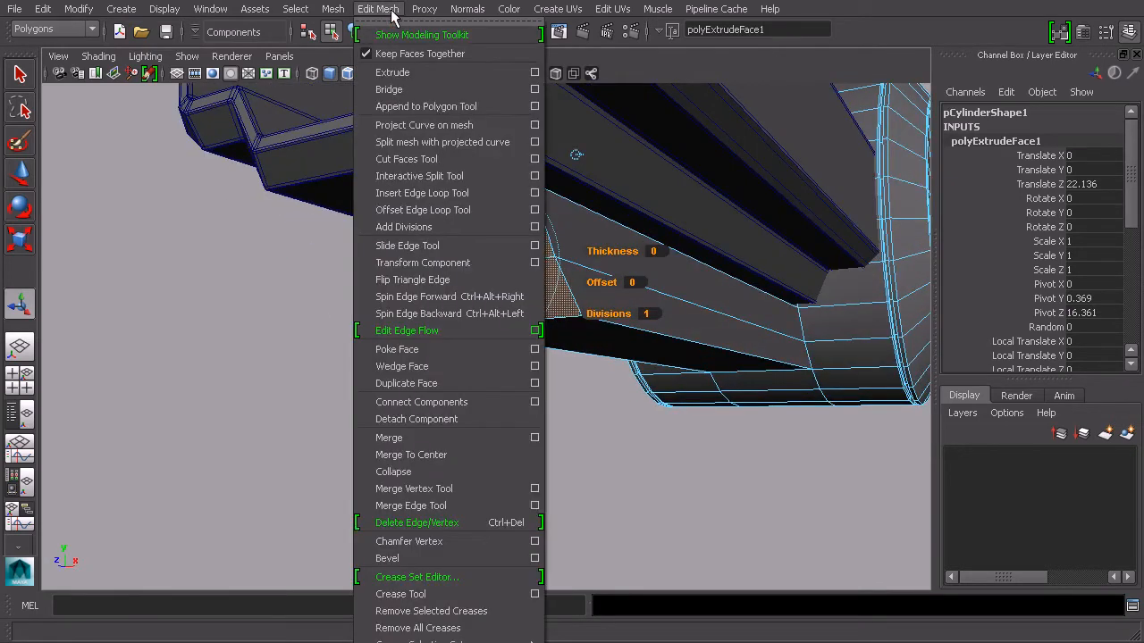
- Extrude the housing's front face, scale it in and push it inward, adding three rim loops
click(393, 72)
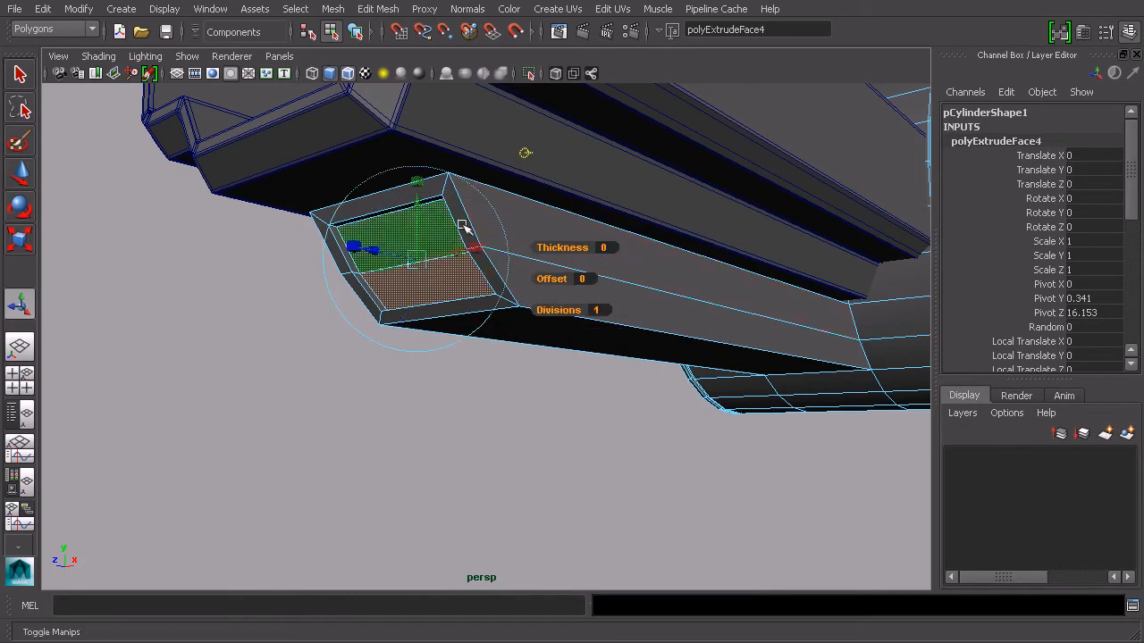
drag(465, 228, 563, 286)
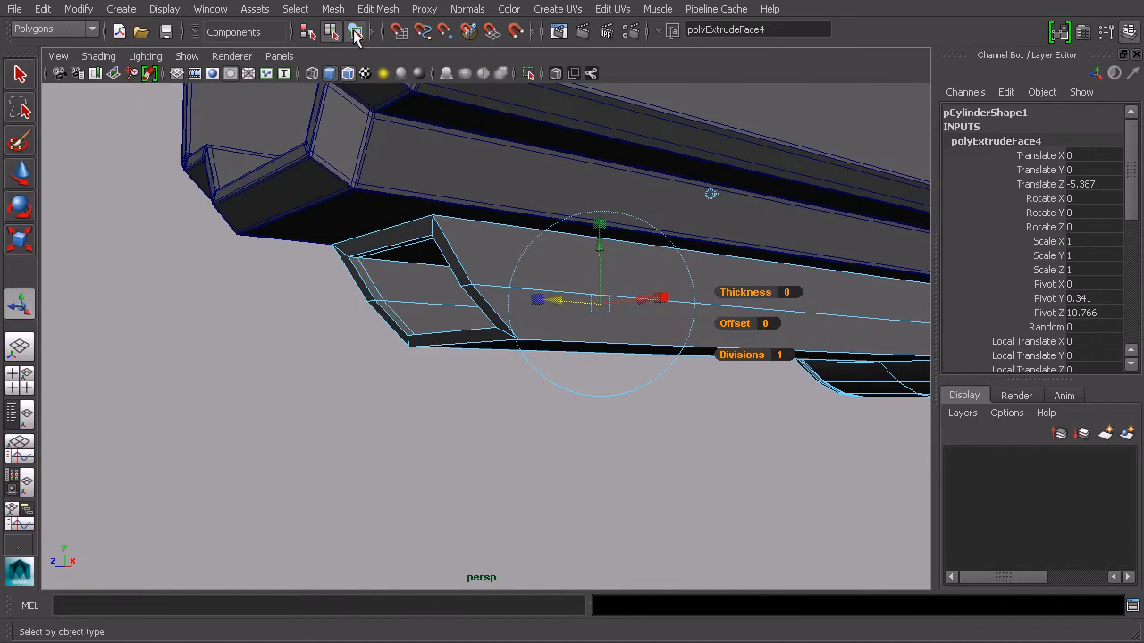
click(378, 9)
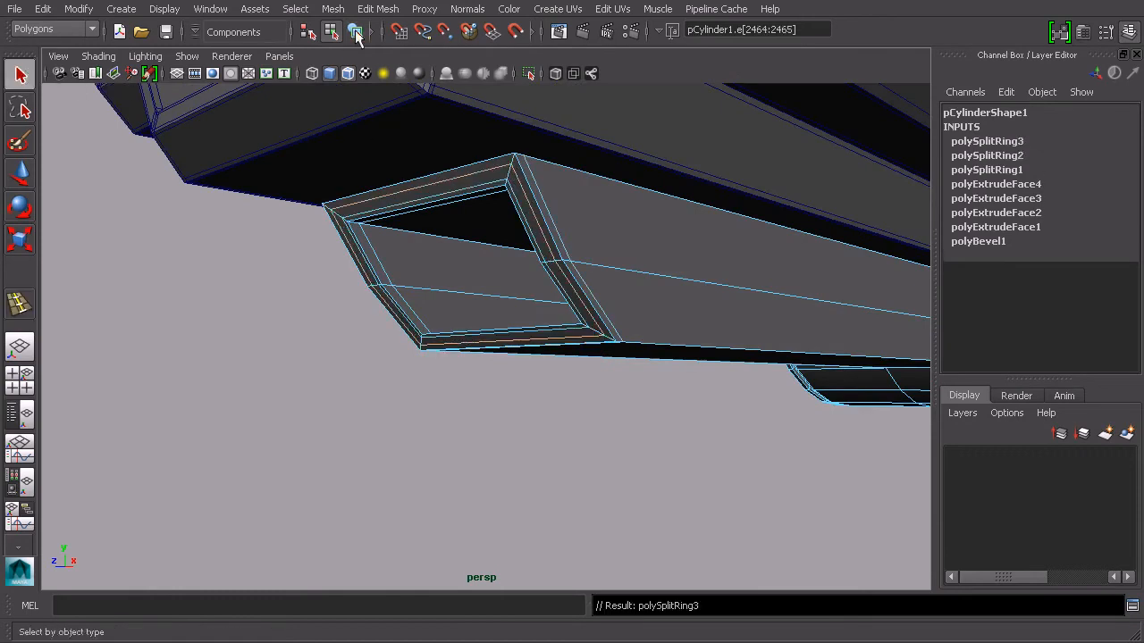
- Select the whole mesh and insert an edge loop along the housing's length
click(354, 30)
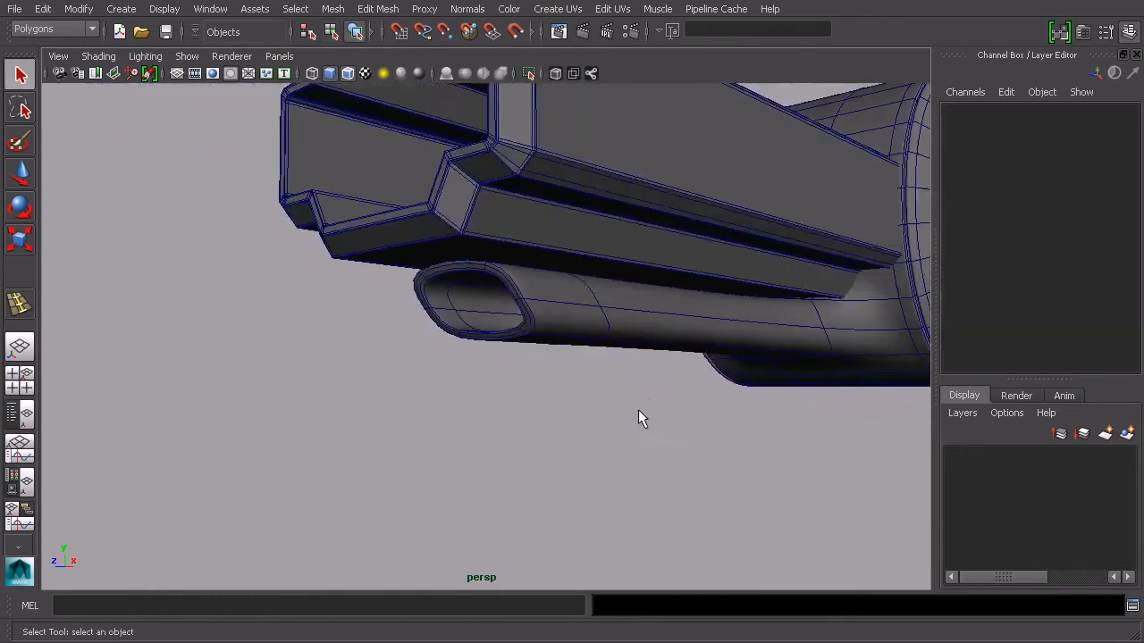
drag(639, 417, 652, 394)
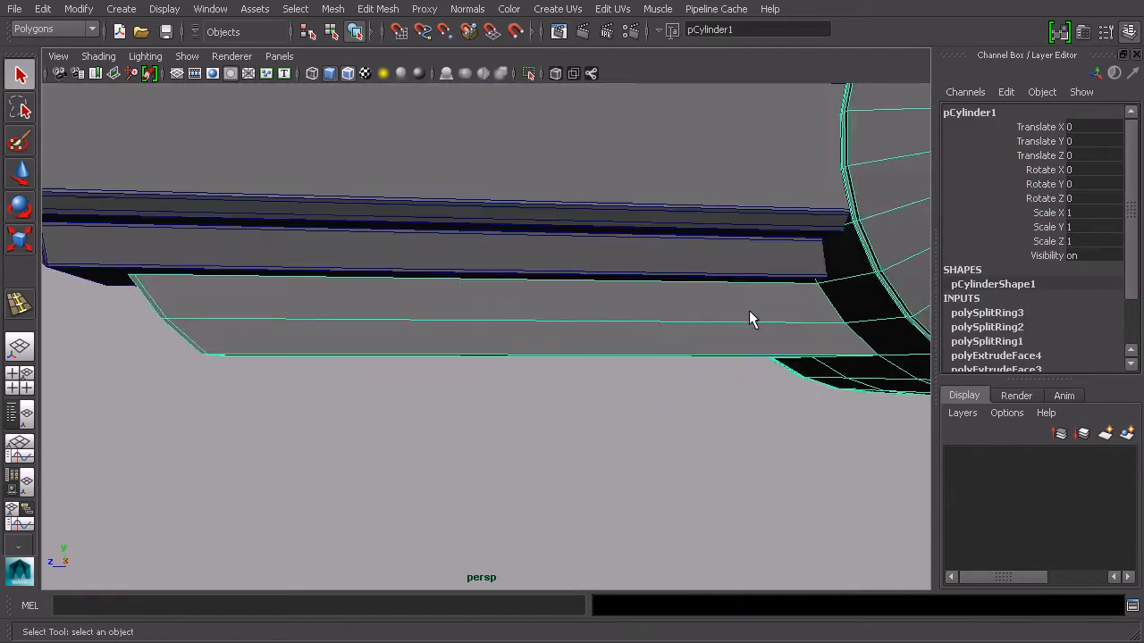
click(377, 9)
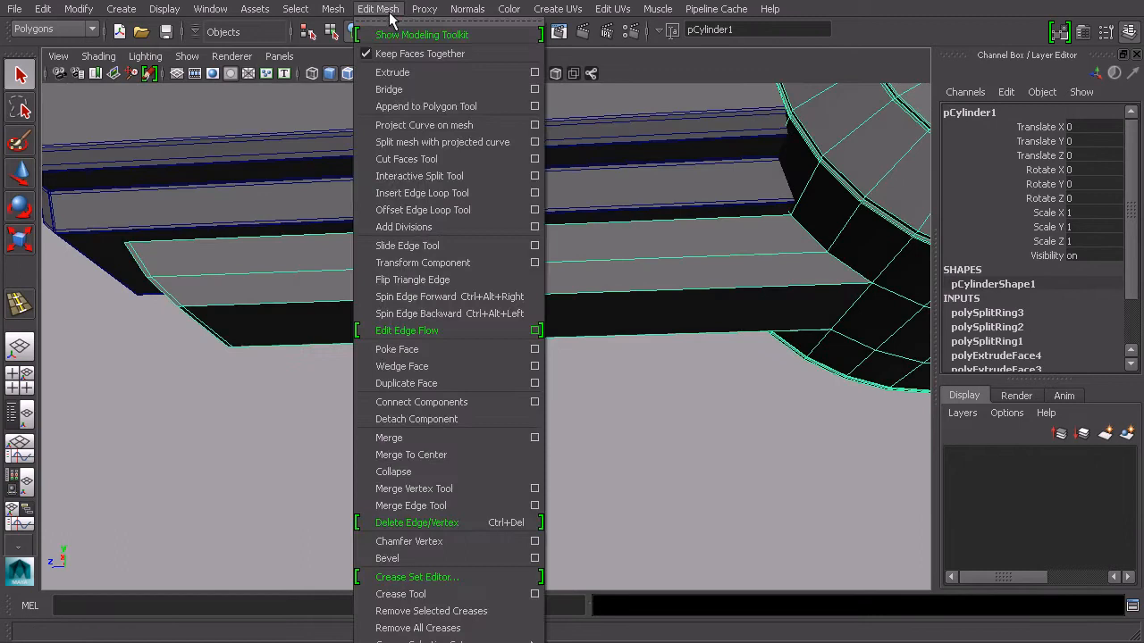
click(422, 193)
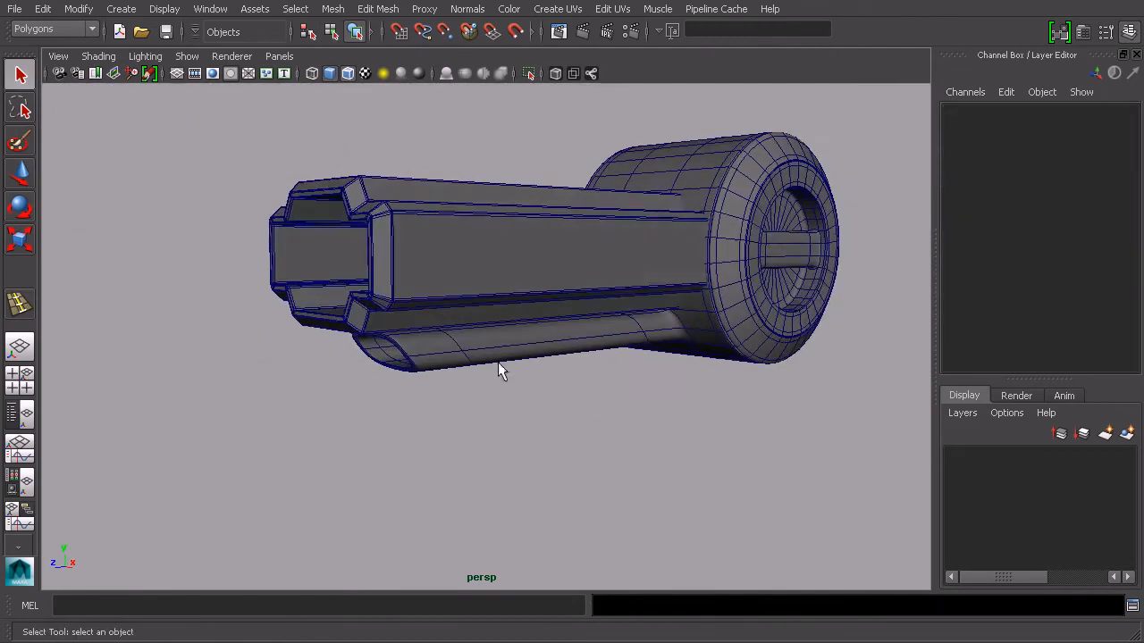
mouse_move(581, 274)
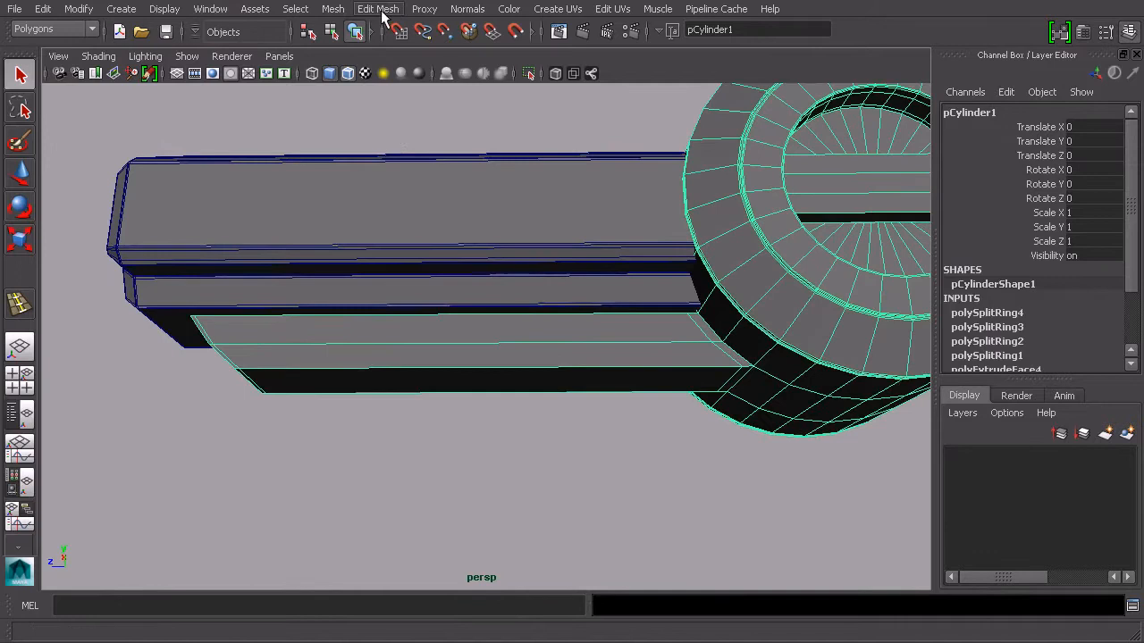
- Insert six evenly spaced edge loops across the housing with the Multiple edge loops option
click(378, 9)
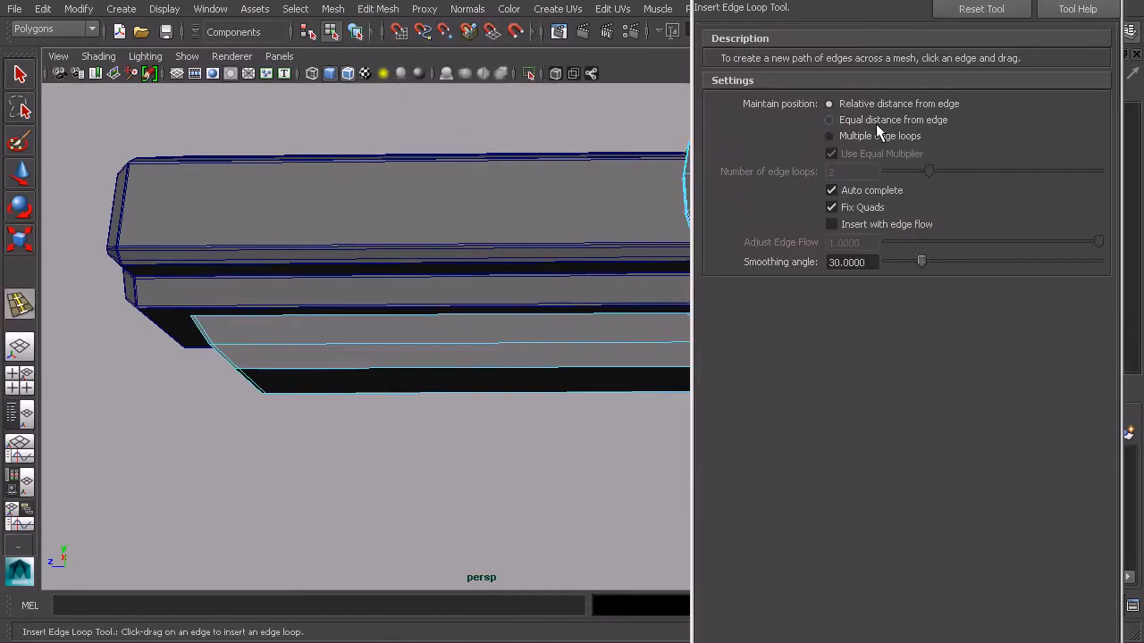
click(829, 136)
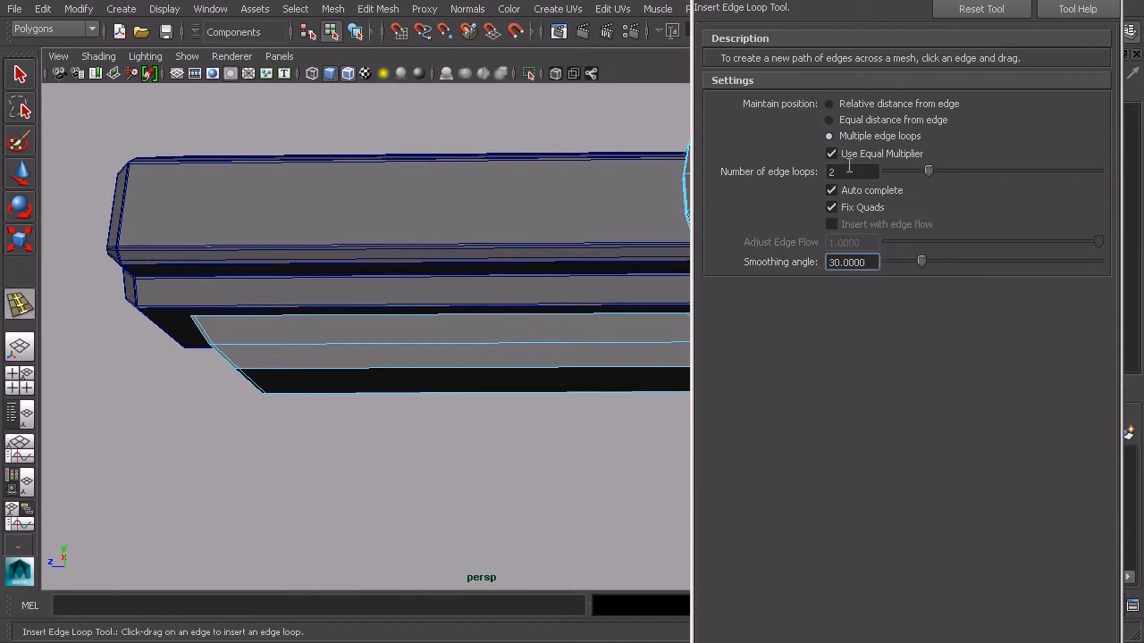
click(852, 262)
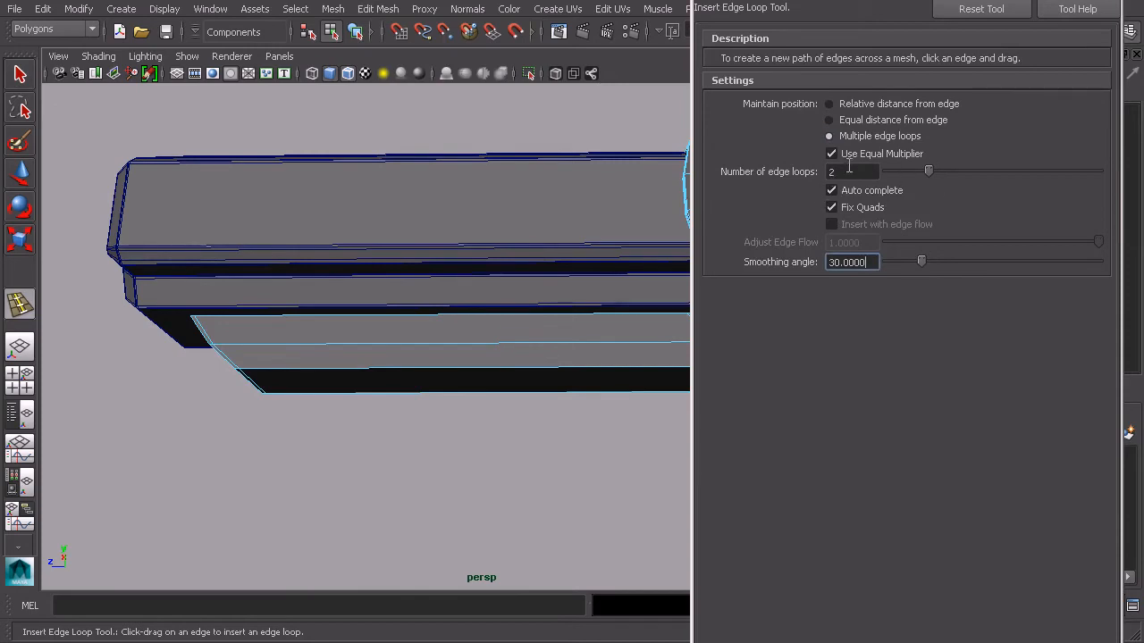
drag(927, 170, 1012, 169)
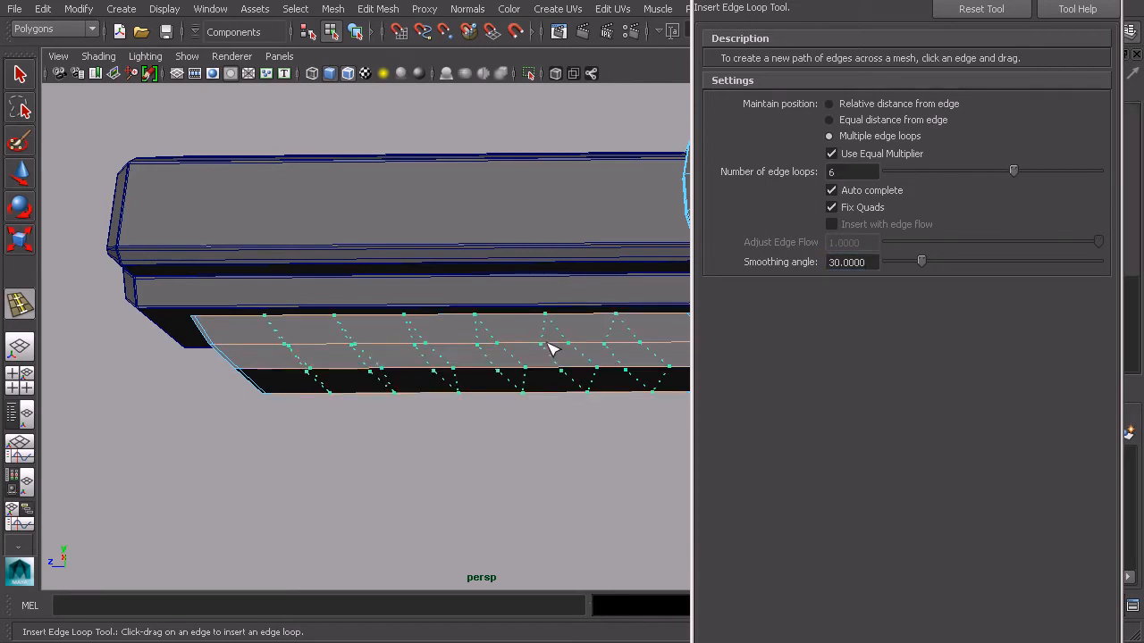
drag(551, 348, 520, 333)
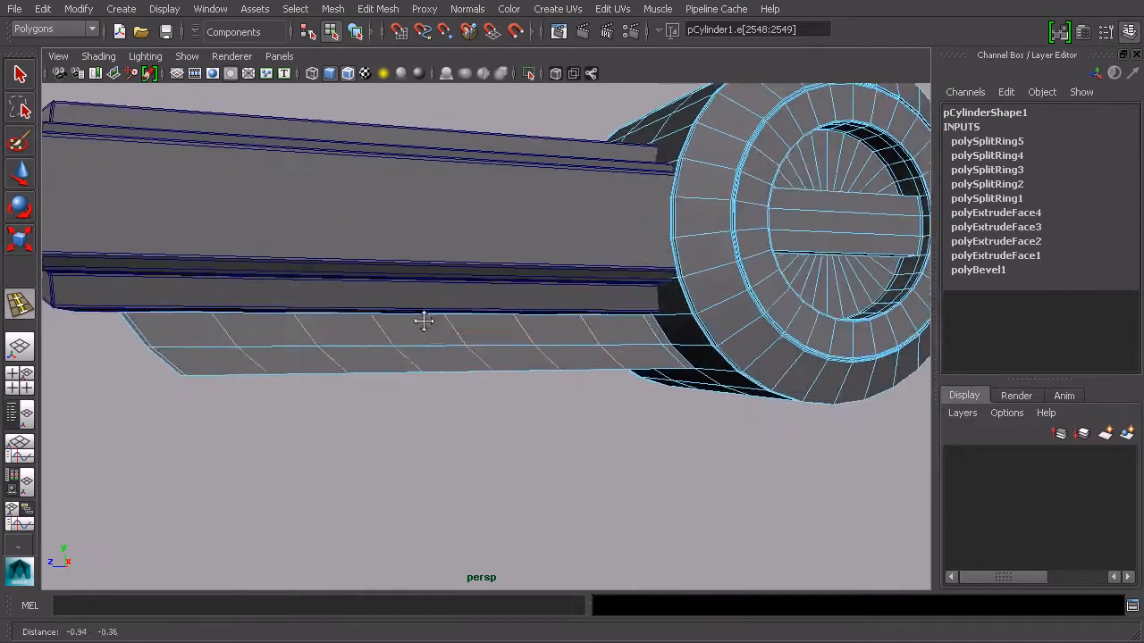
- Exit edge loop insertion and select alternating housing faces between the new loops
key(space)
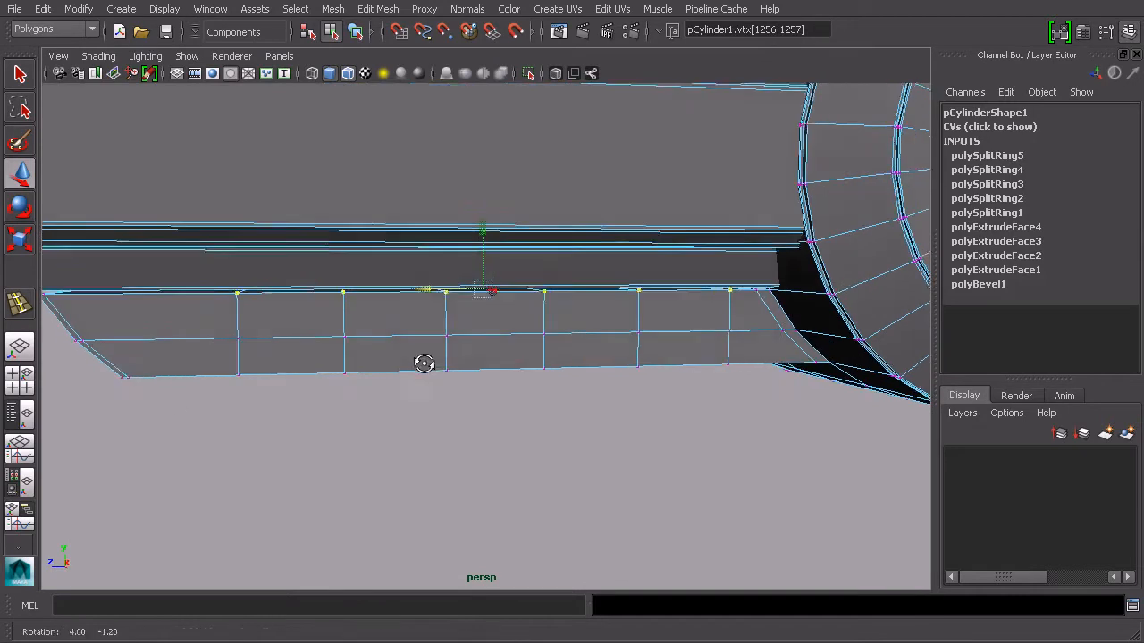
click(326, 339)
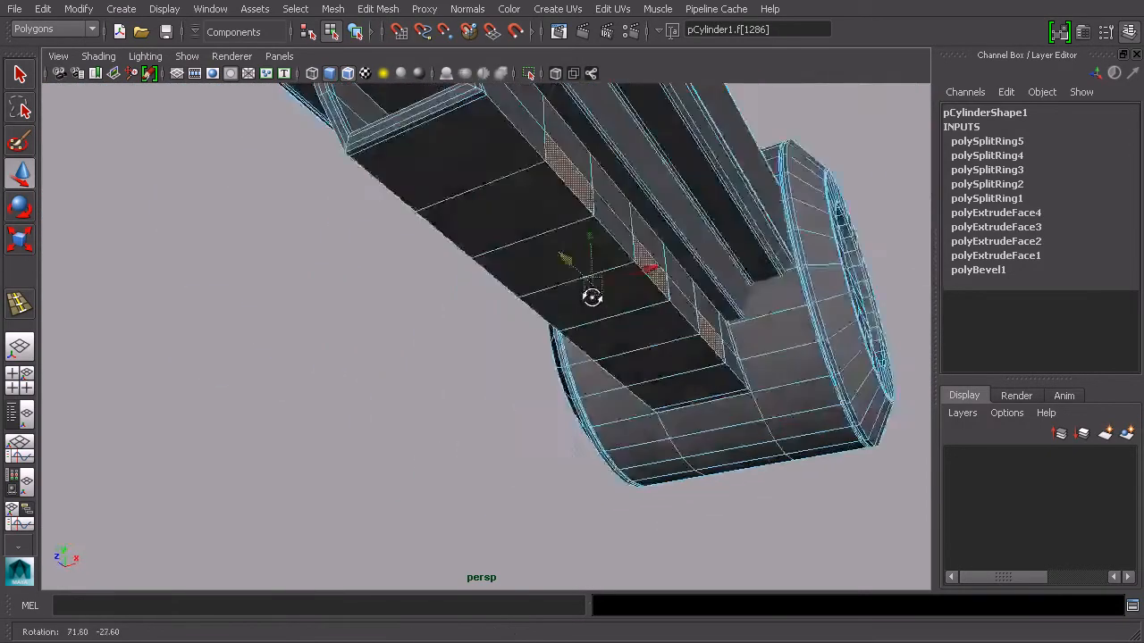
click(378, 9)
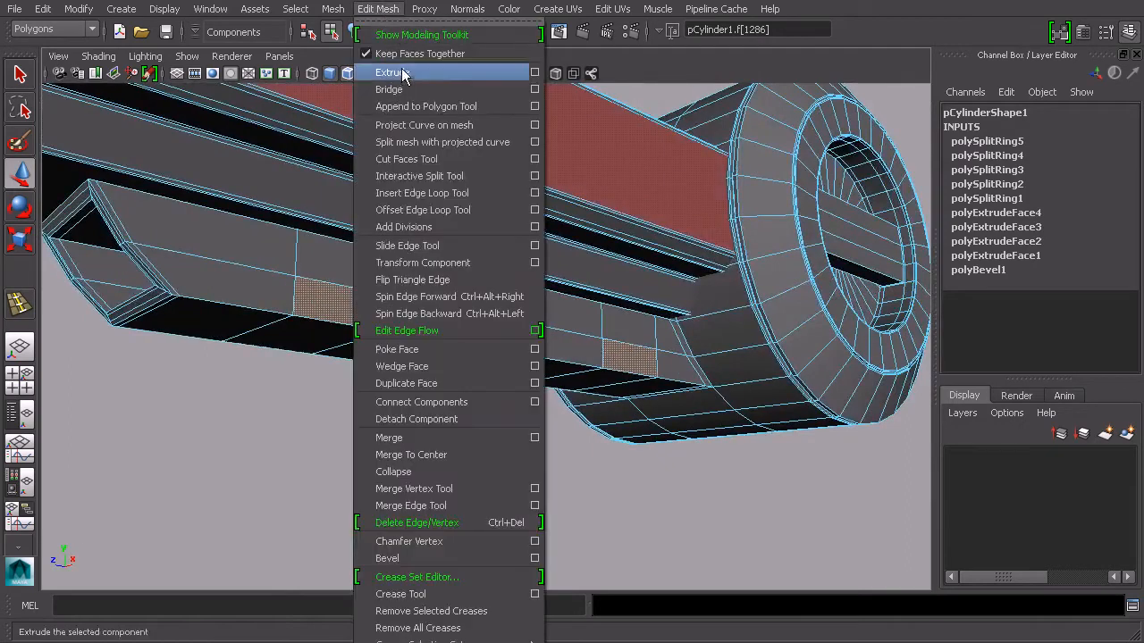
- Extrude the selected housing faces into small blocks with thickness 0.4
click(390, 72)
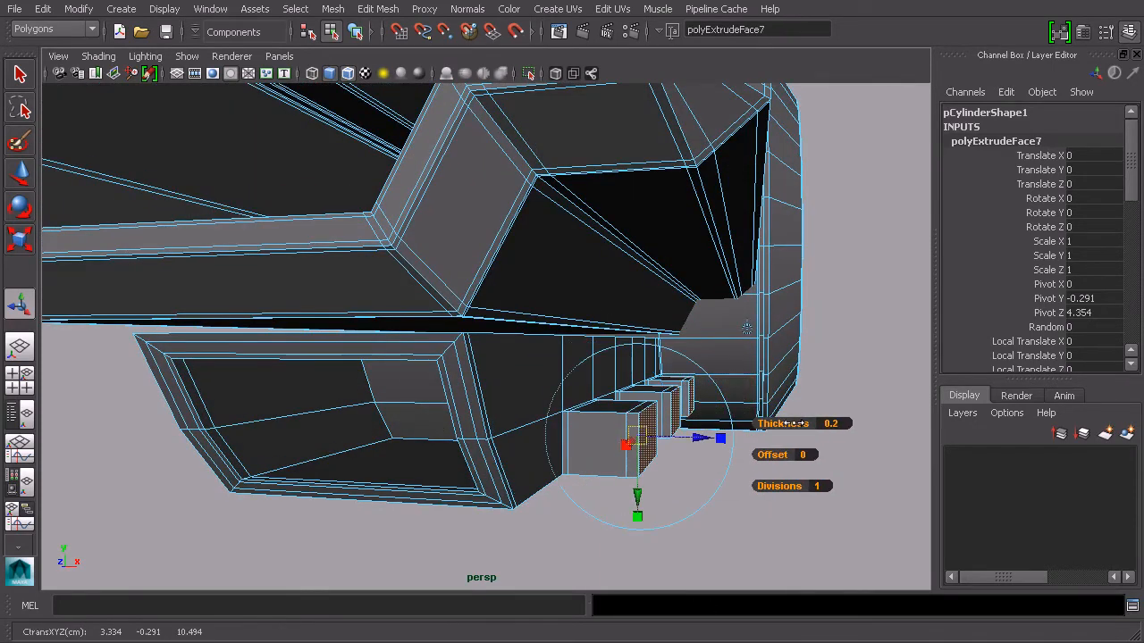
drag(787, 424, 800, 423)
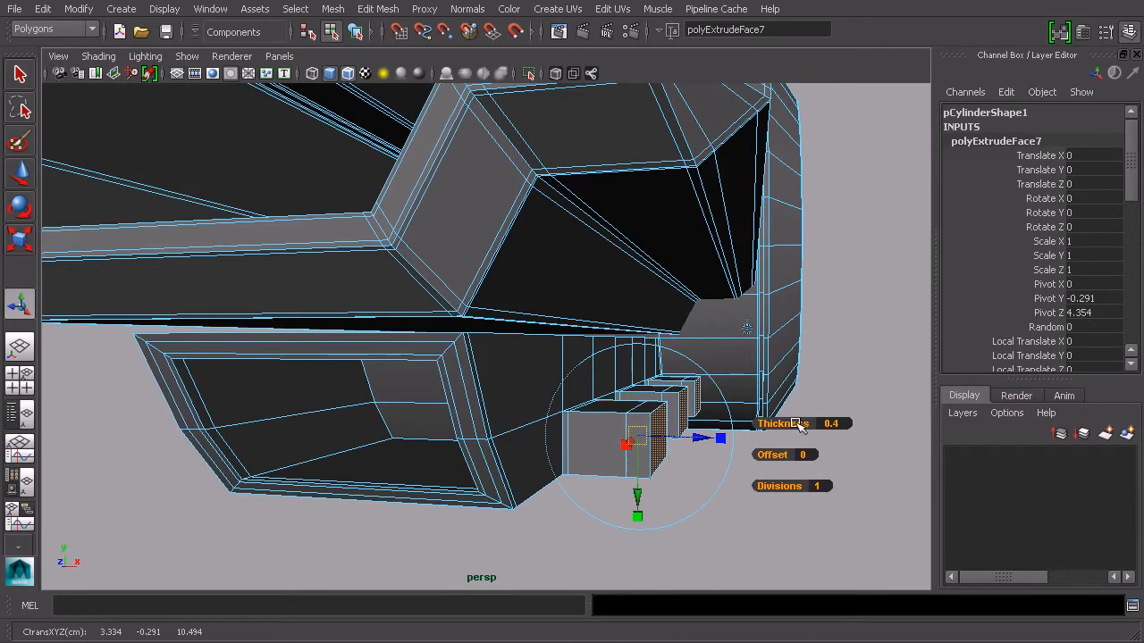
click(865, 485)
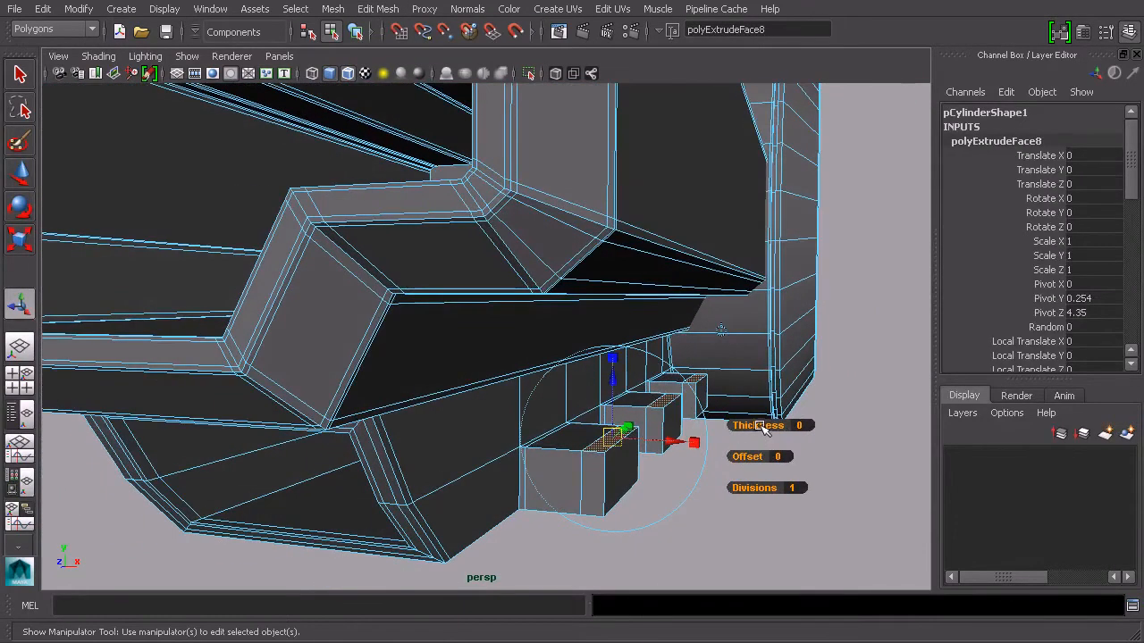
- Extrude the blocks to thickness 3.2 and offset 8 so the struts reach the barrel
drag(760, 426, 804, 425)
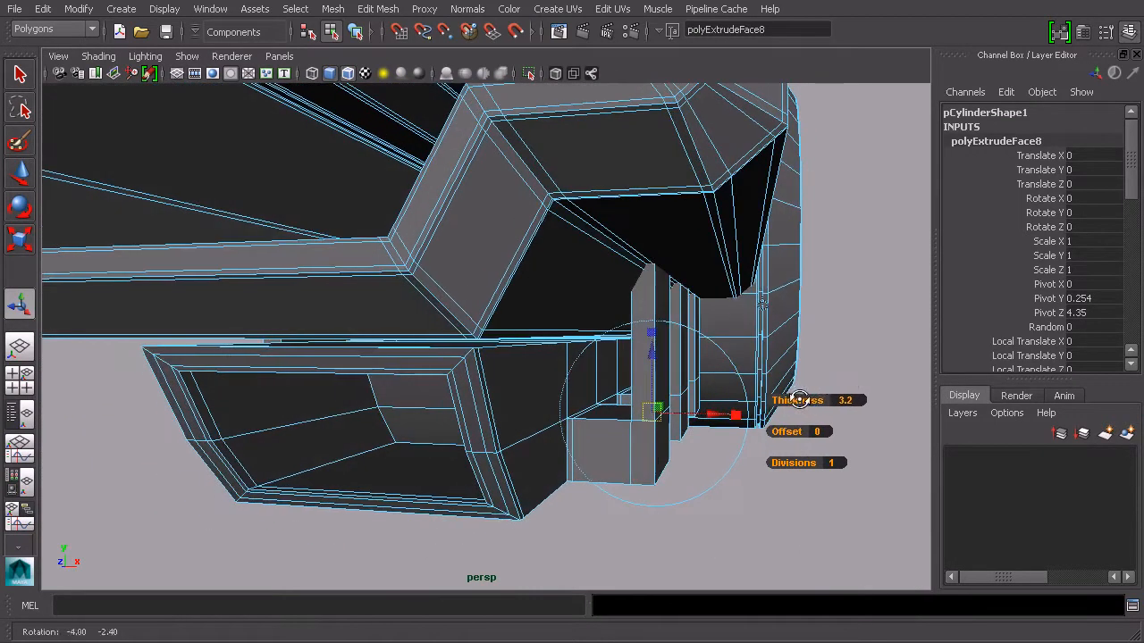
mouse_move(860, 376)
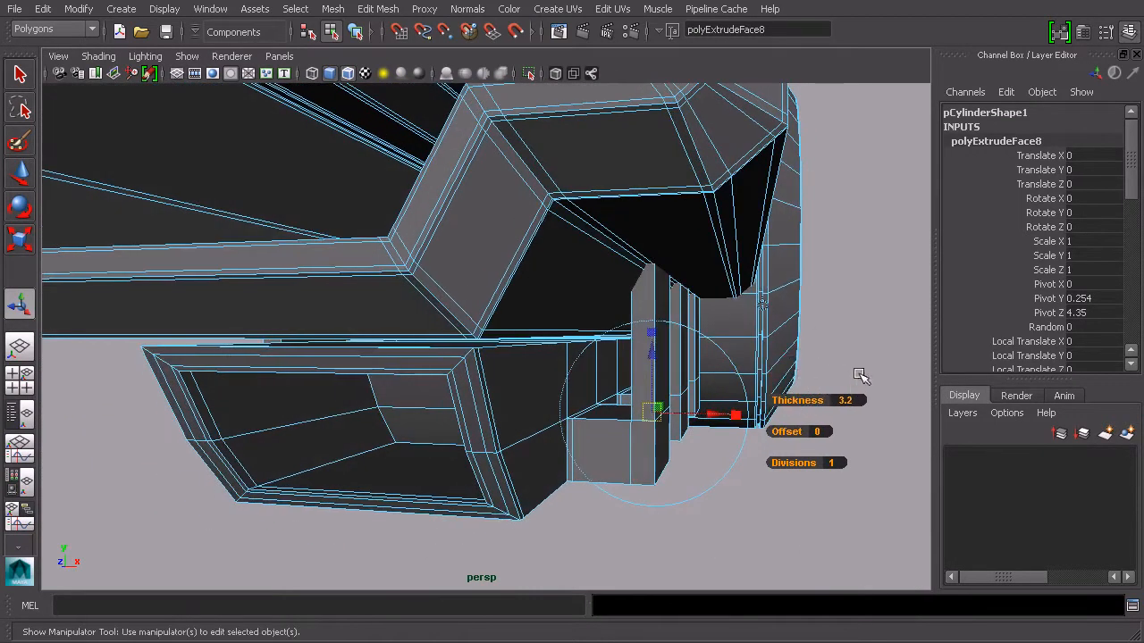
drag(858, 375, 670, 313)
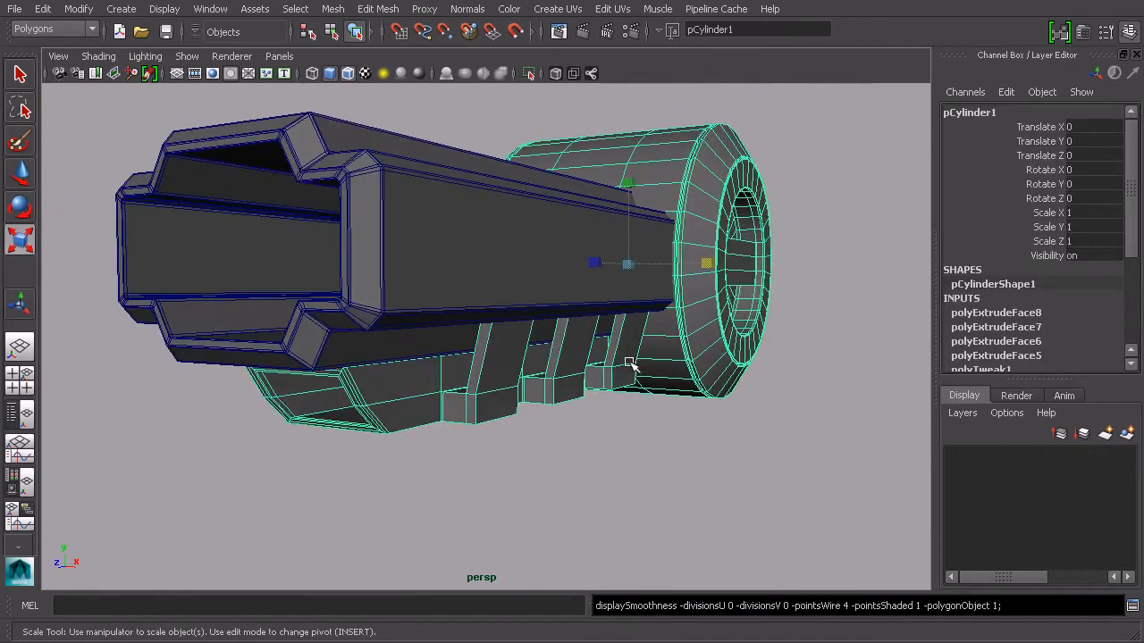
- Delete stray components where struts meet the barrel, tweak vertices, and preview smoothing
right_click(634, 366)
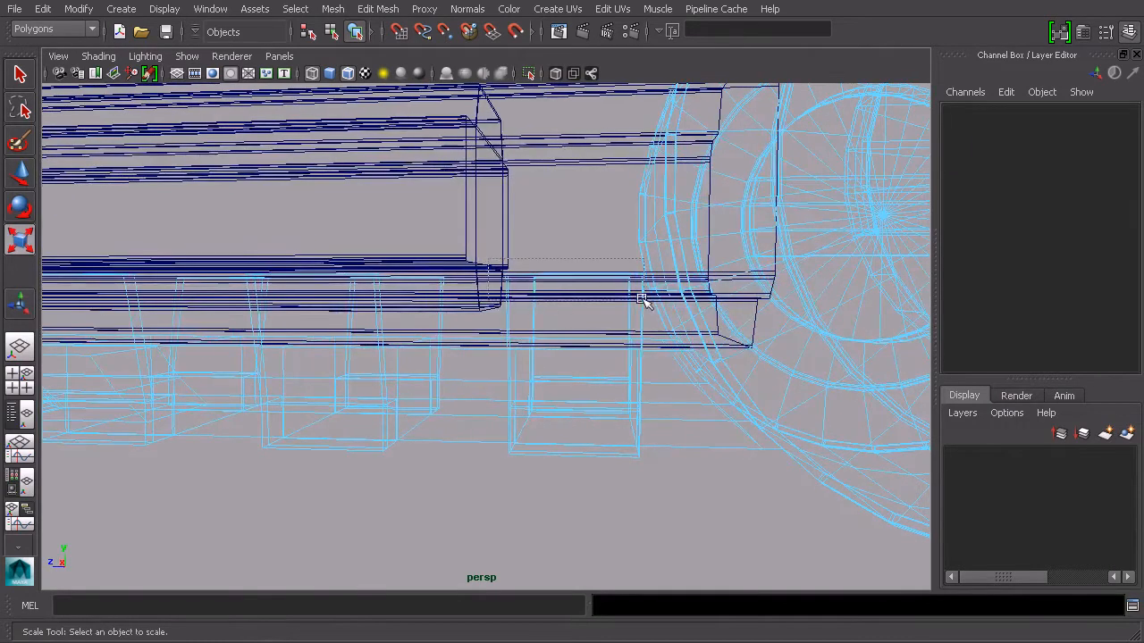
click(643, 299)
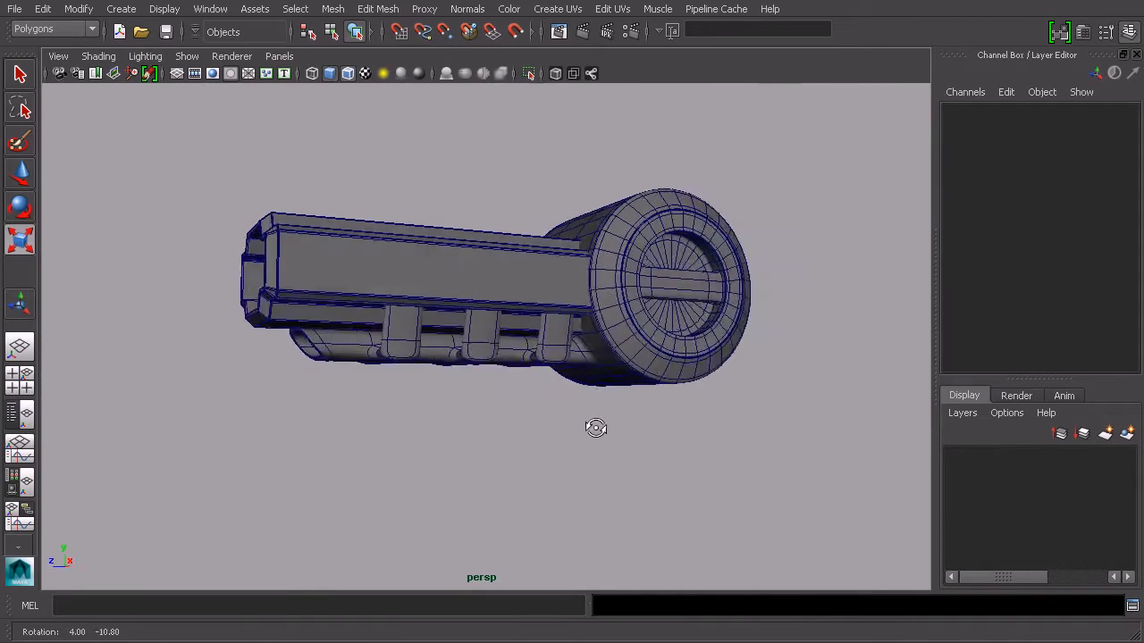
drag(596, 427, 609, 387)
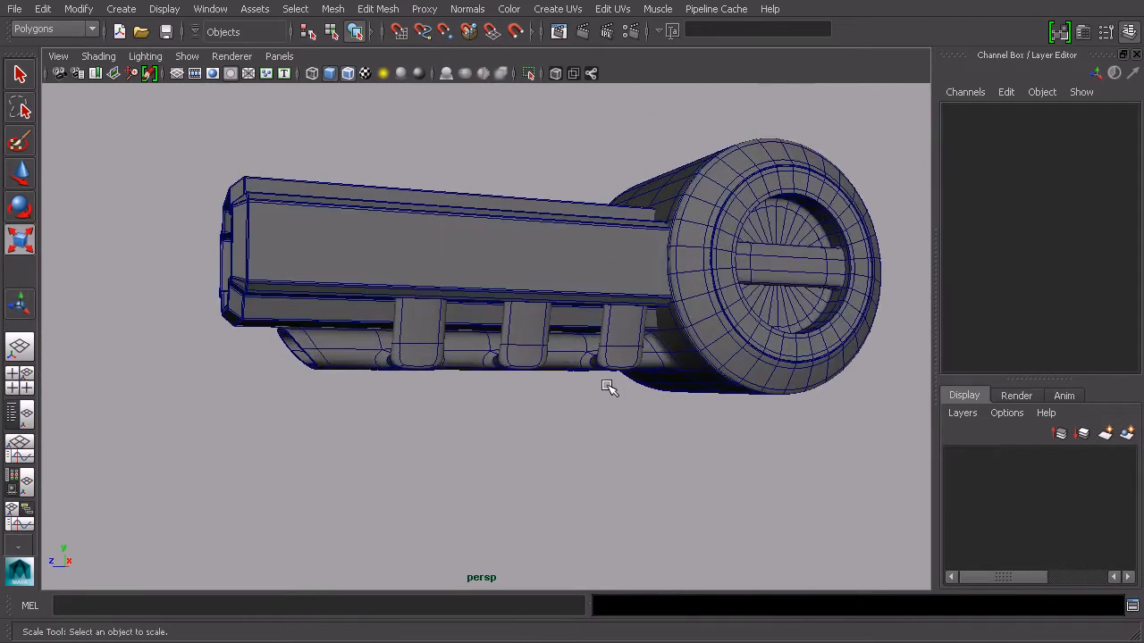
click(572, 353)
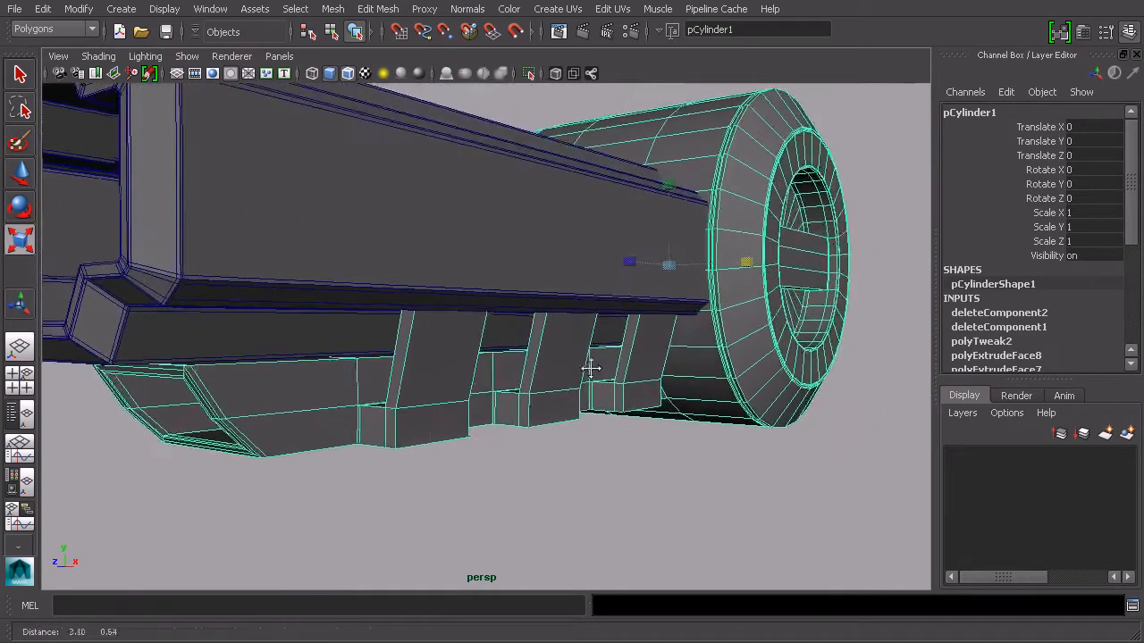
- Undo the six-loop strut split and bring up the Insert Edge Loop Tool options
drag(590, 366, 575, 420)
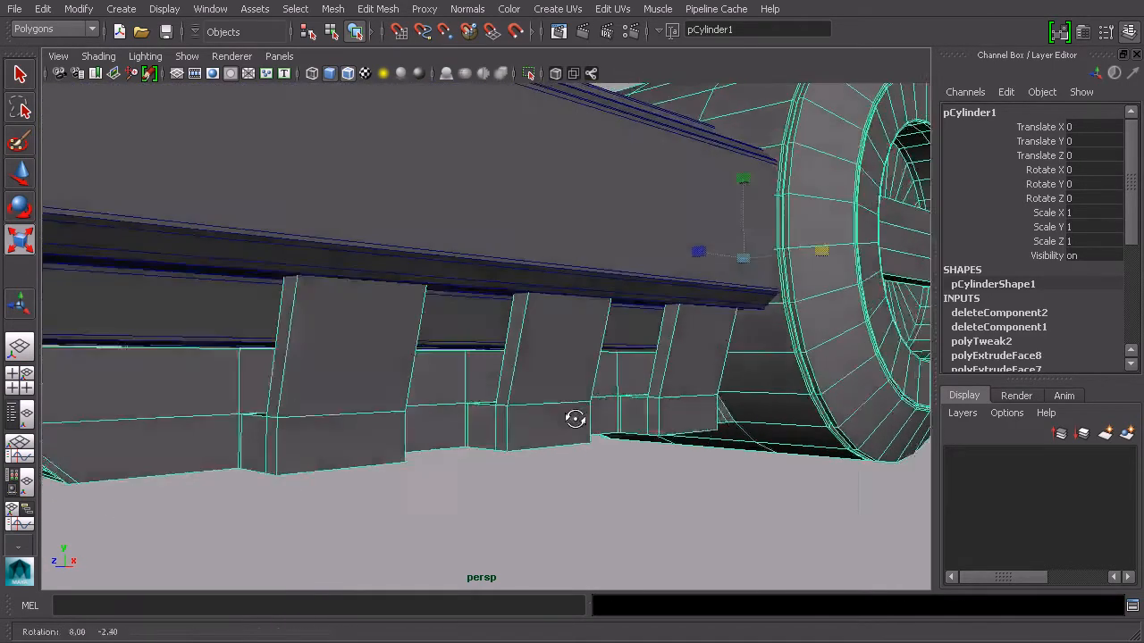
click(378, 8)
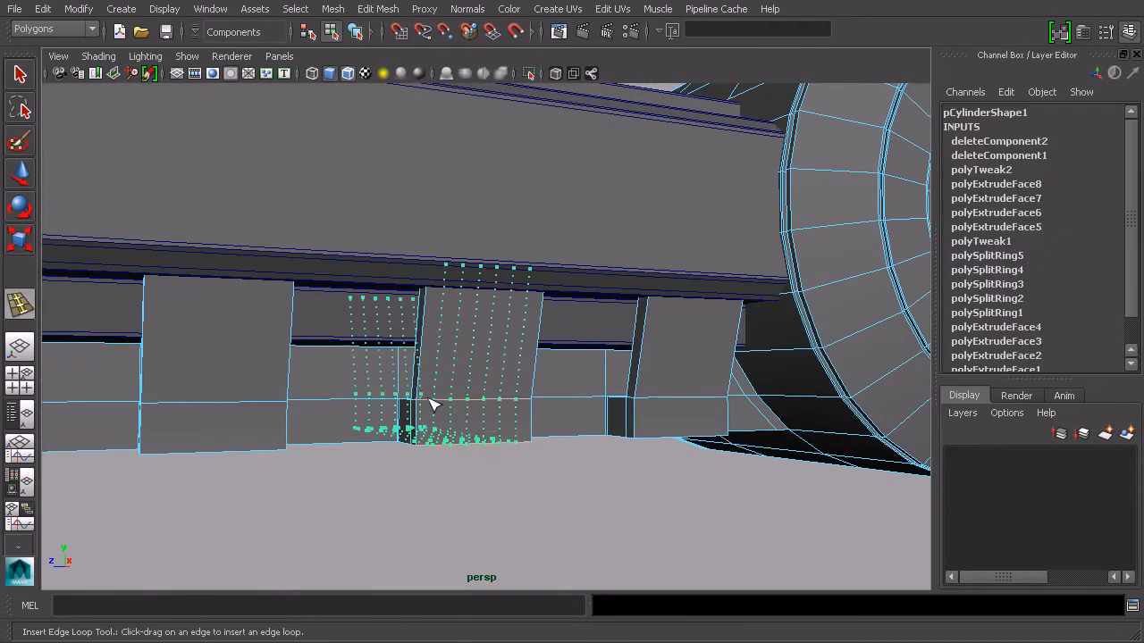
click(377, 8)
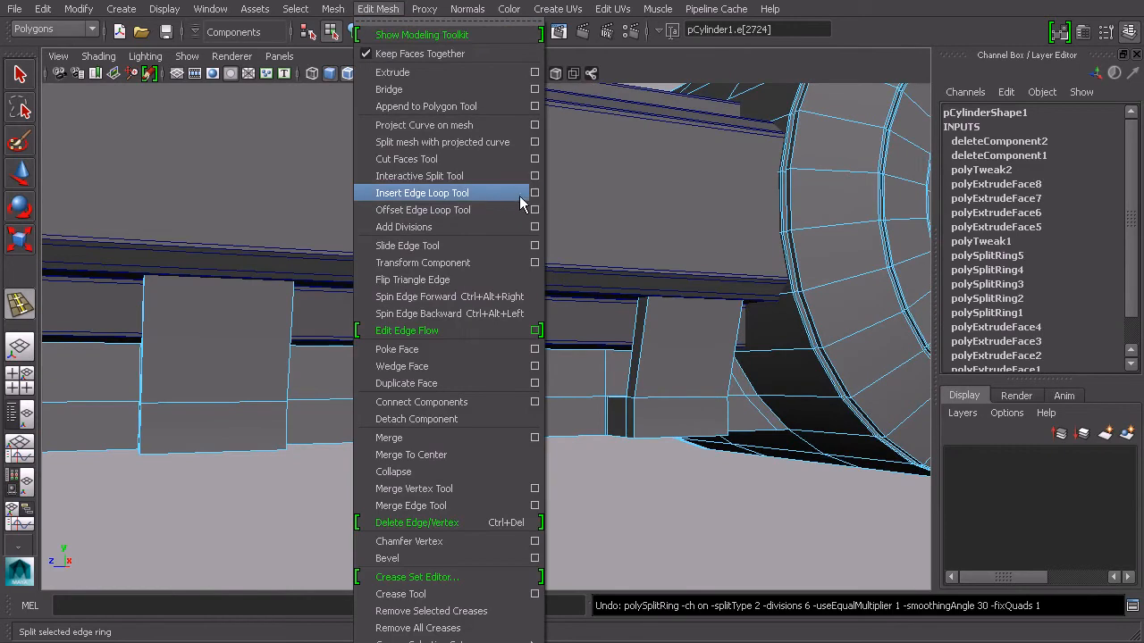
click(422, 193)
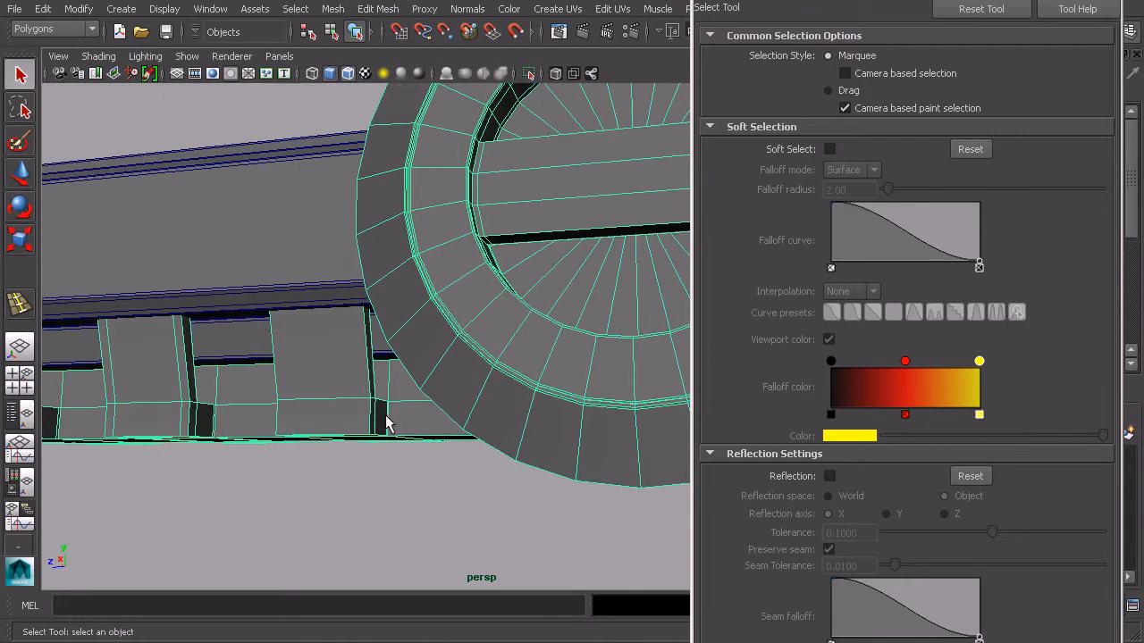
- Orbit to the strut bases and insert a holding edge loop across the strut faces
drag(389, 425, 608, 375)
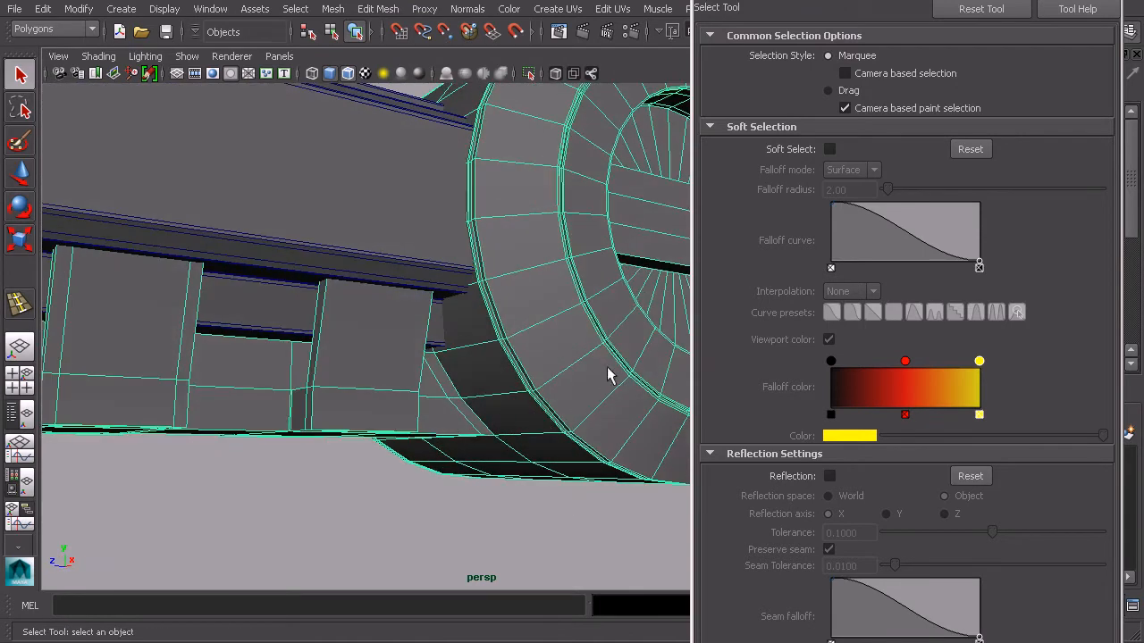
drag(607, 375, 451, 362)
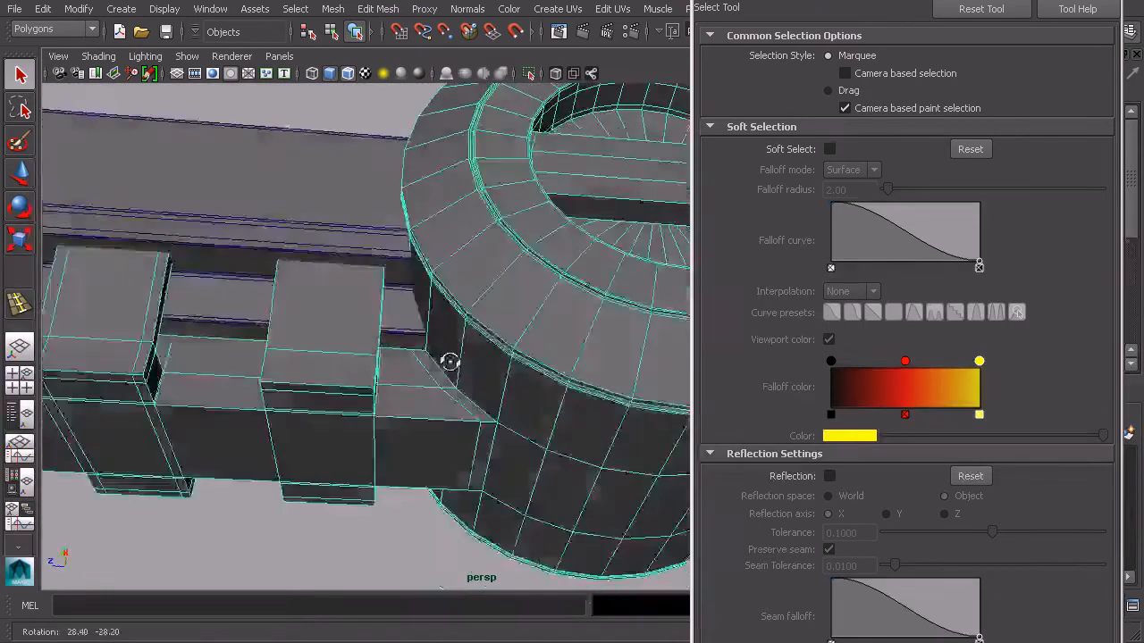
drag(451, 362, 565, 409)
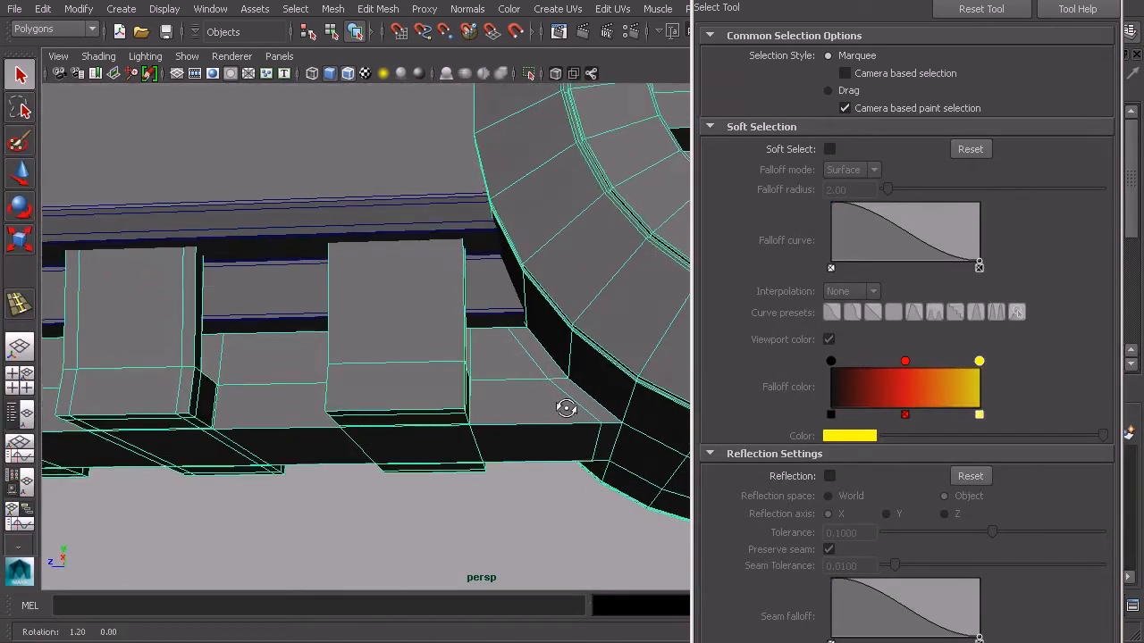
drag(565, 407, 588, 411)
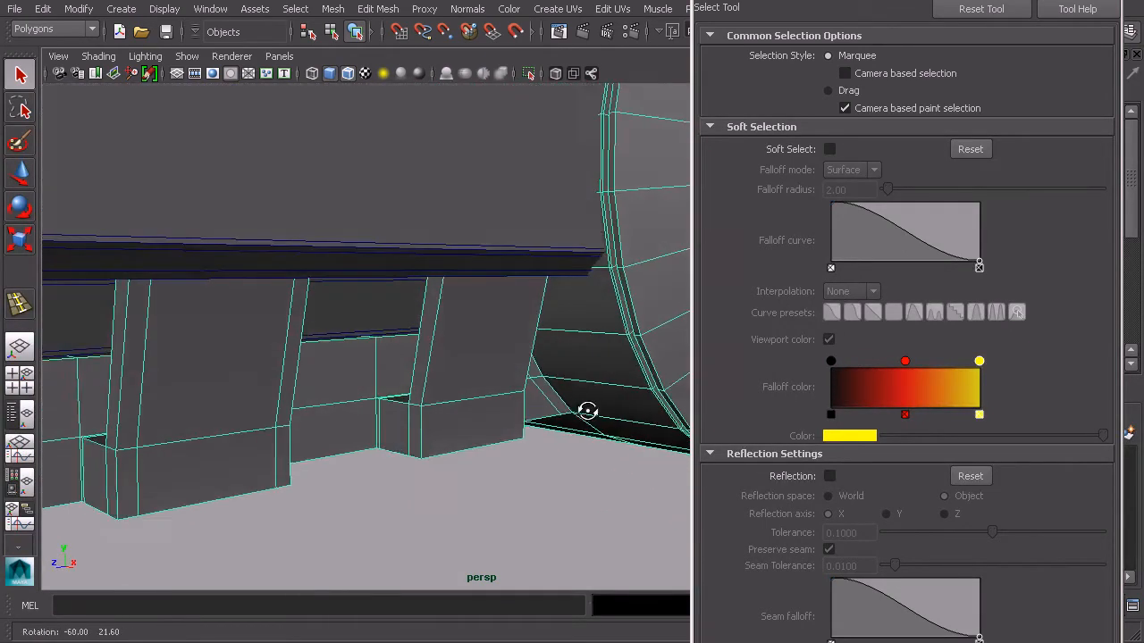
click(377, 8)
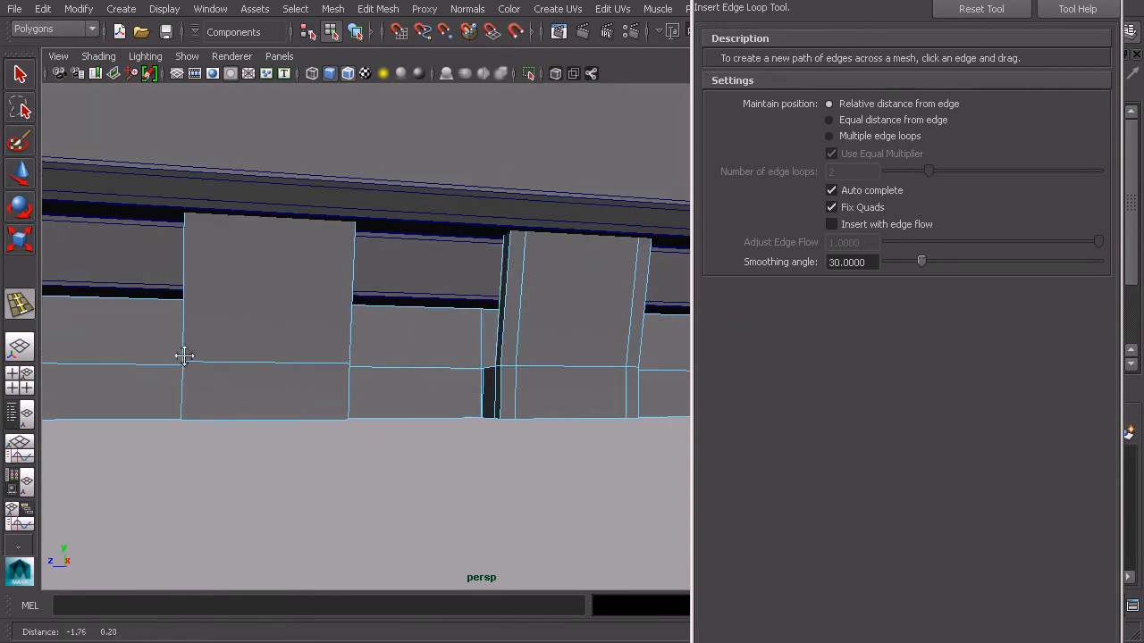
drag(183, 358, 341, 366)
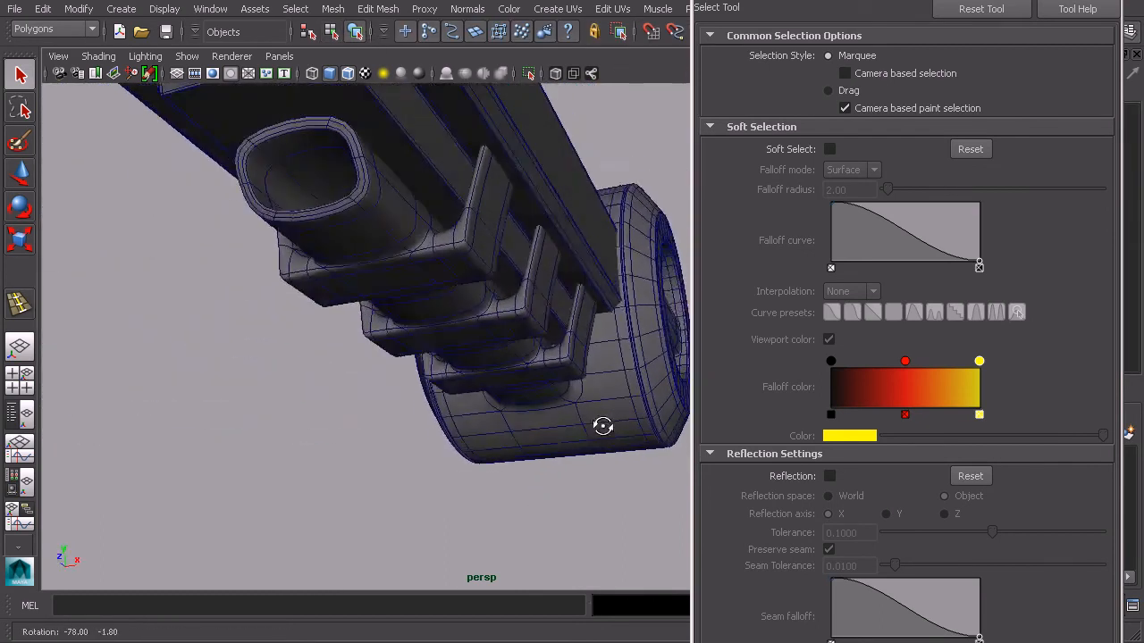
drag(602, 426, 492, 393)
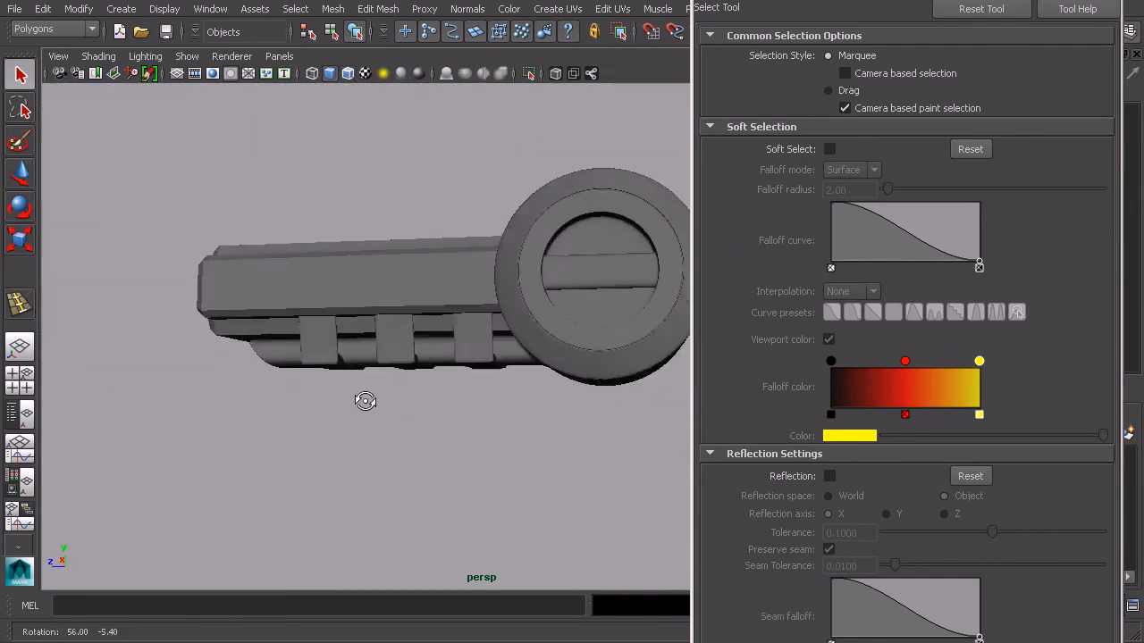
drag(364, 400, 438, 377)
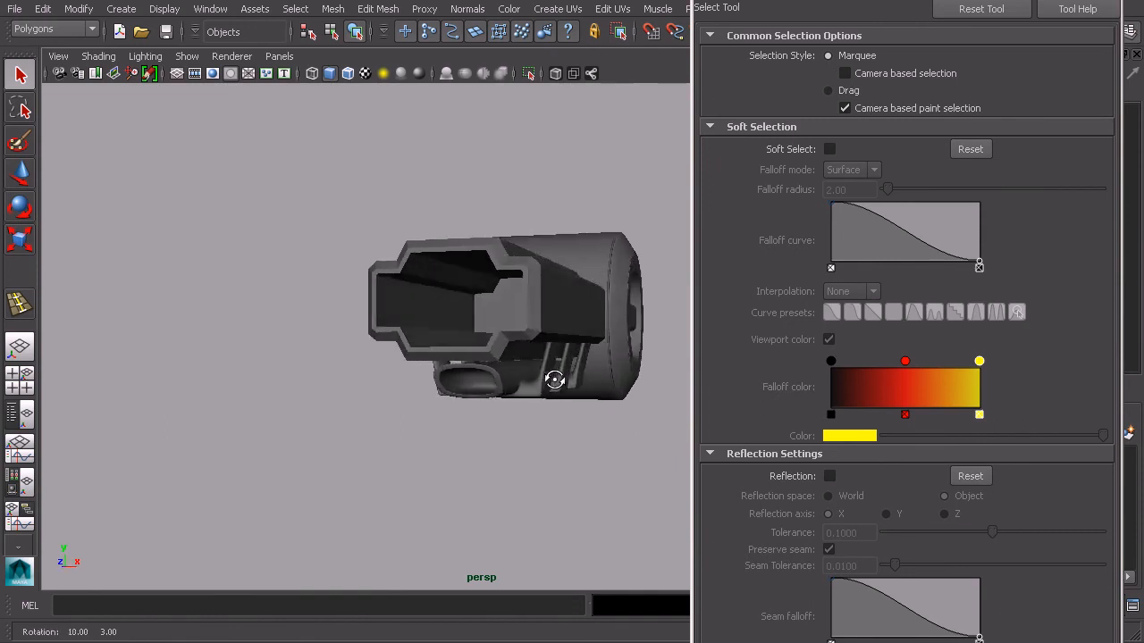
drag(554, 381, 559, 403)
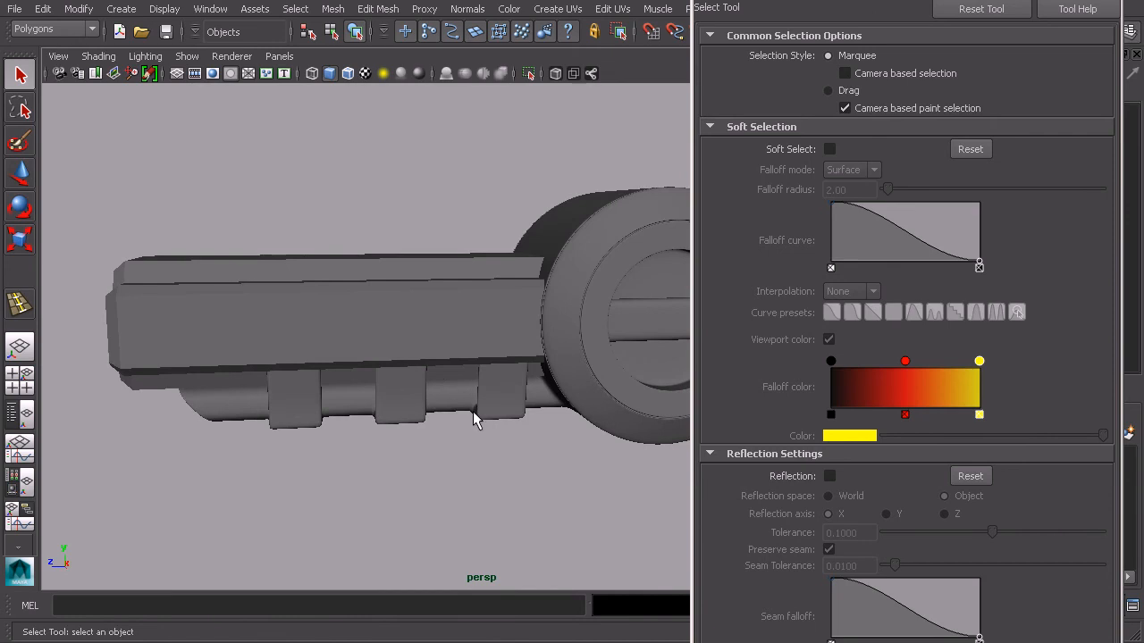
mouse_move(487, 421)
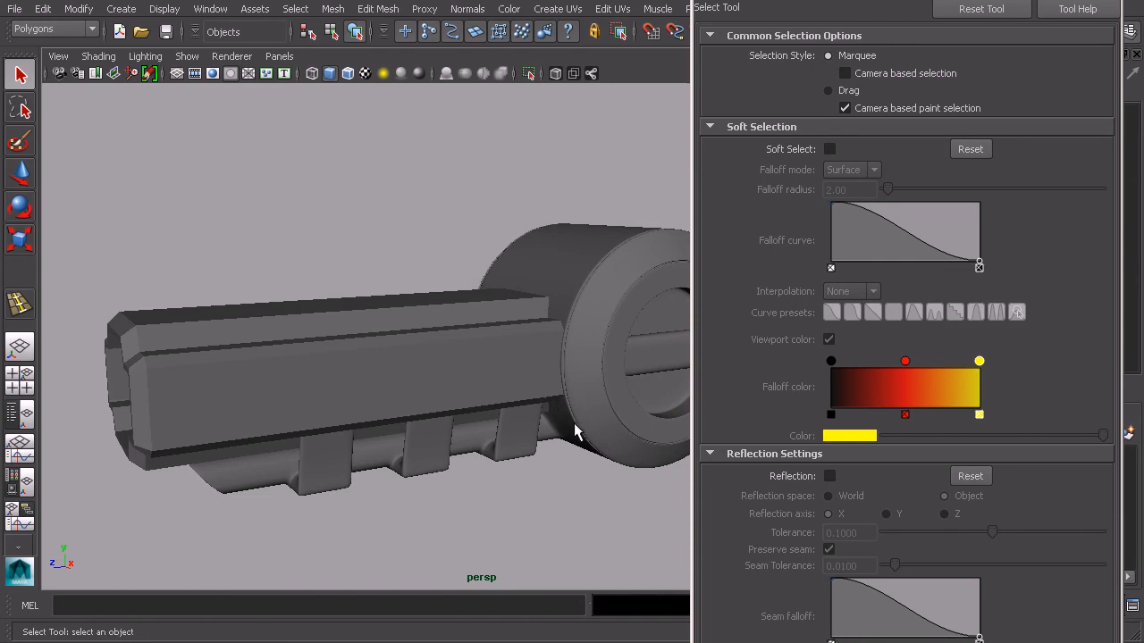
mouse_move(447, 327)
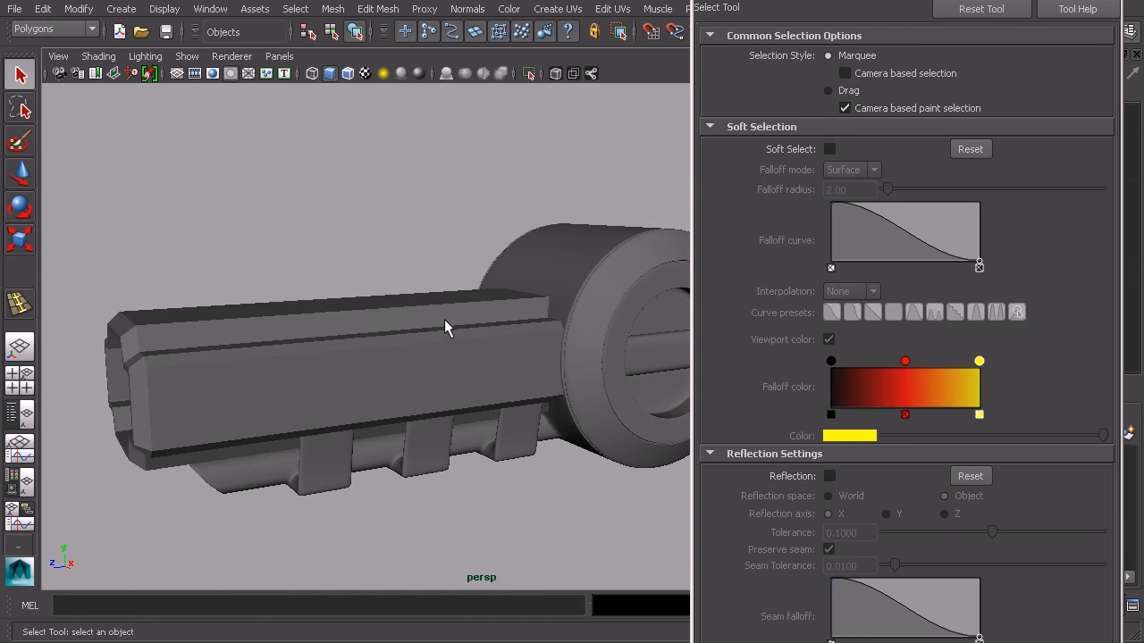